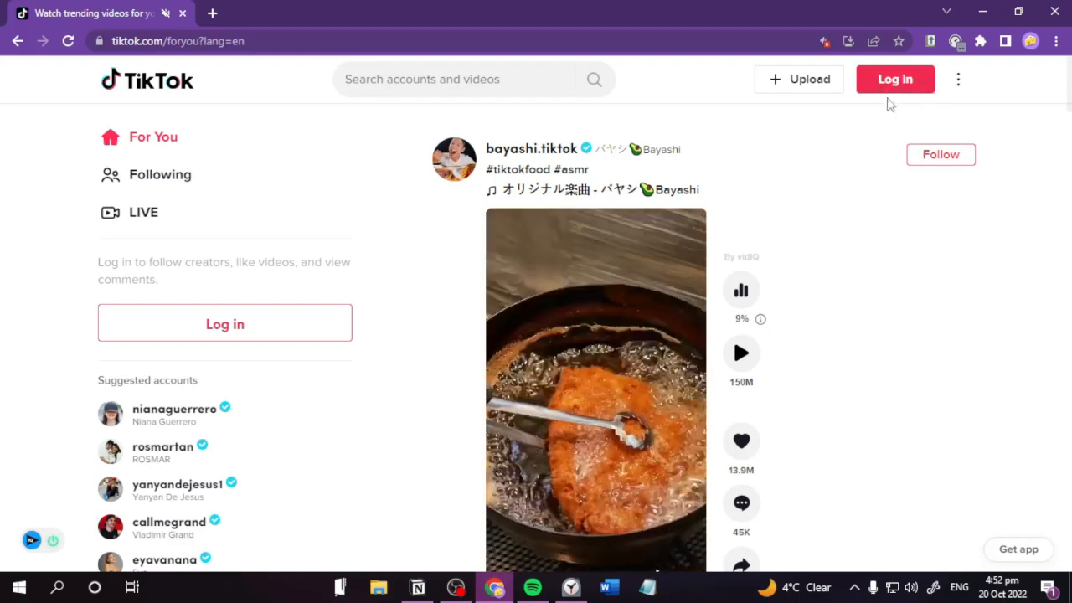
Bring up TikTok's web login dialog and choose the 'Use QR code' method
{"action": "left_click", "coordinate": [894, 79]}
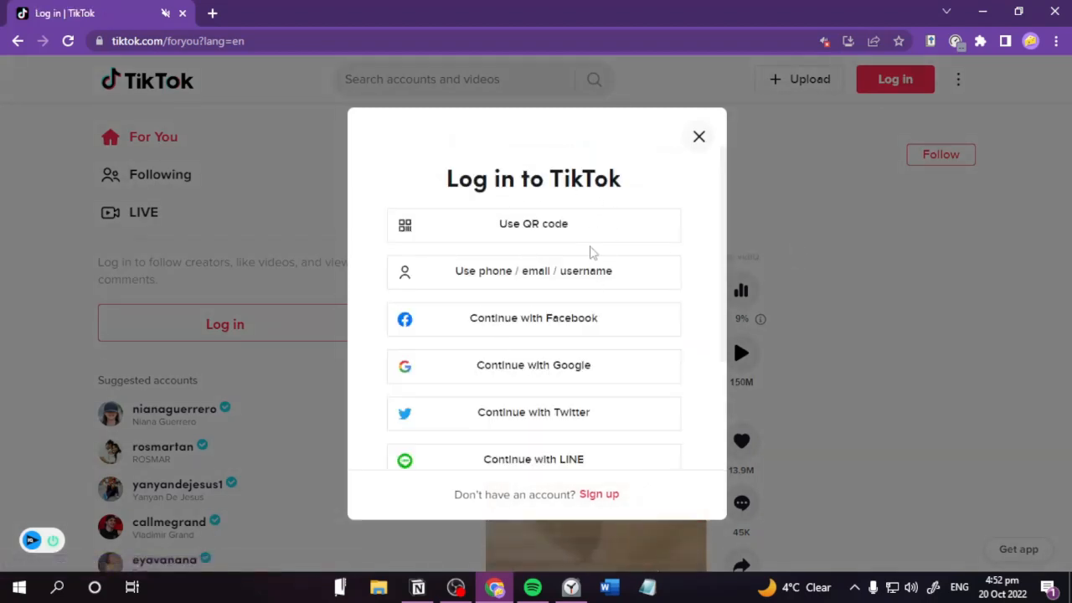
{"action": "mouse_move", "coordinate": [633, 237]}
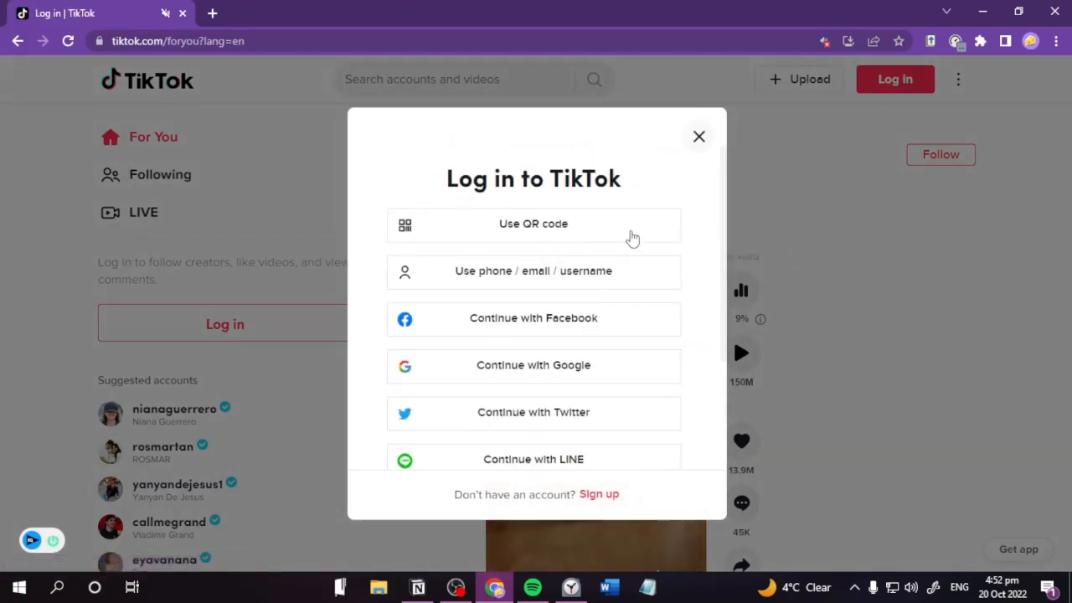
{"action": "mouse_move", "coordinate": [489, 211]}
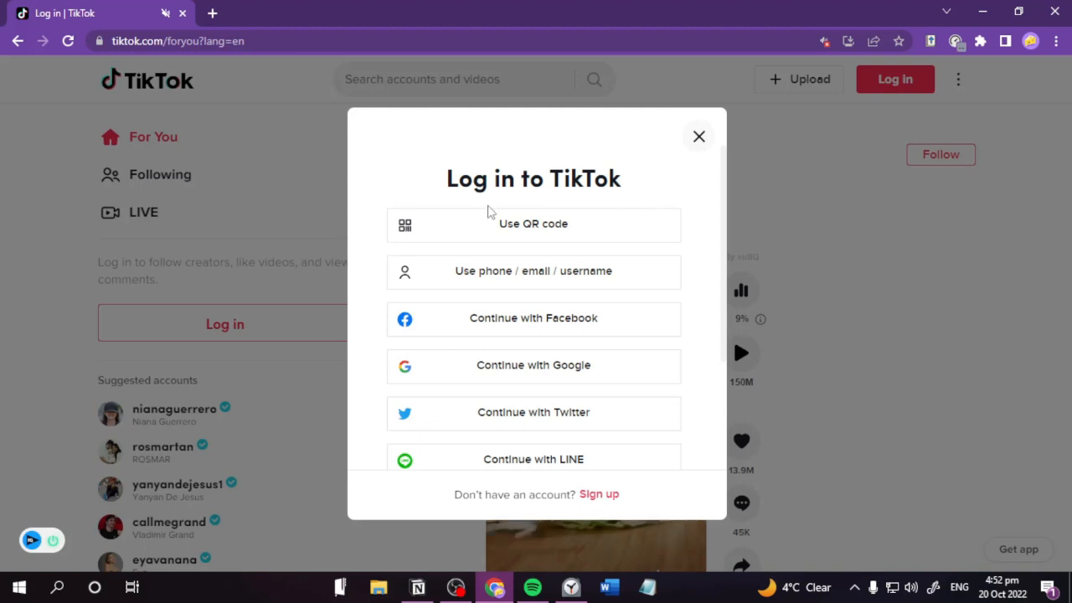
{"action": "mouse_move", "coordinate": [578, 226]}
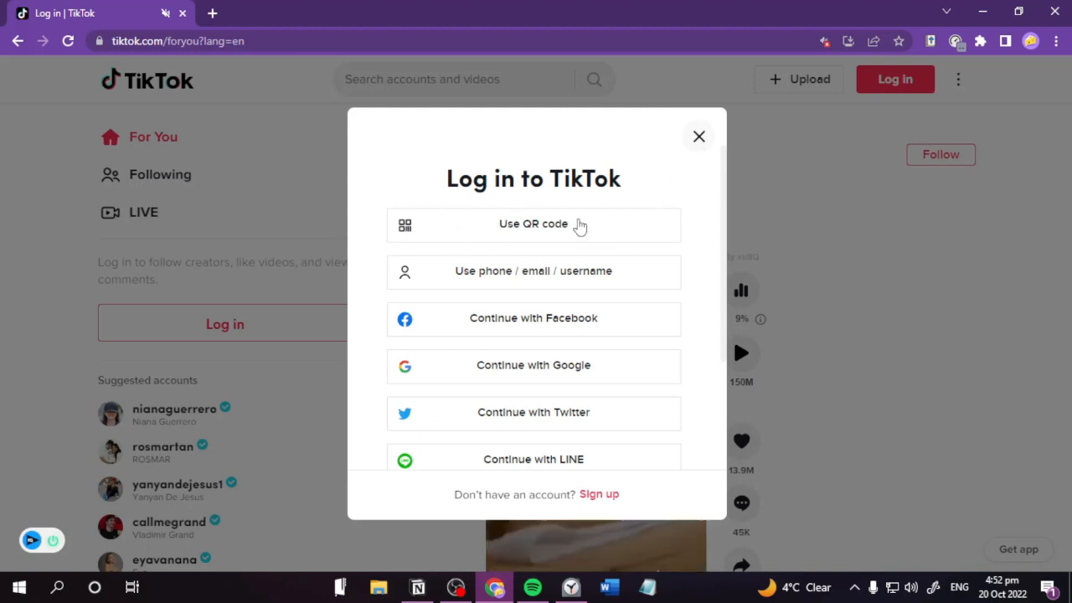
{"action": "left_click", "coordinate": [532, 224]}
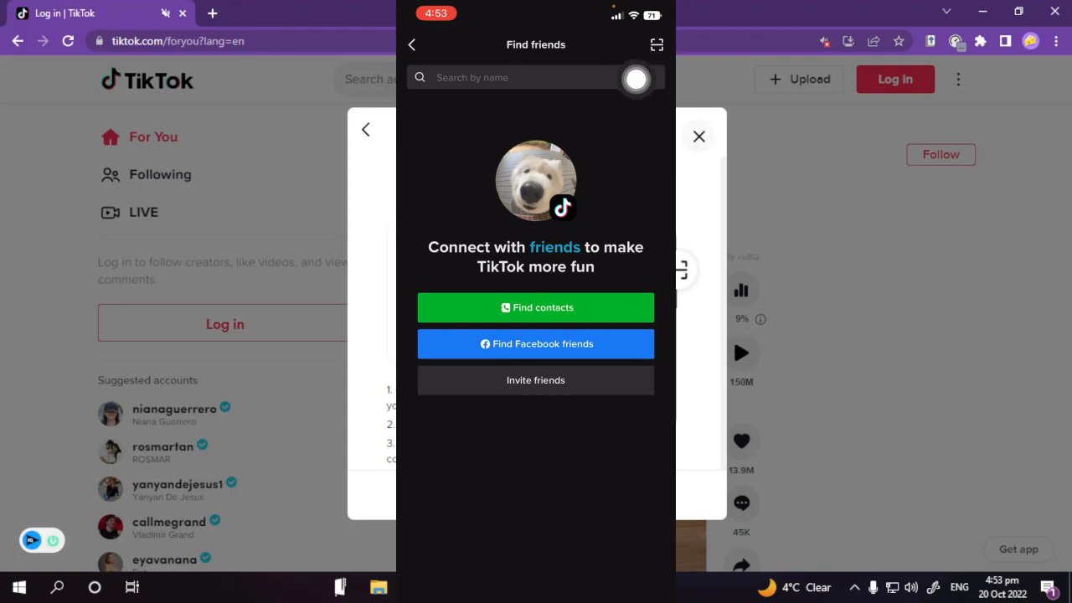
{"action": "mouse_move", "coordinate": [623, 70]}
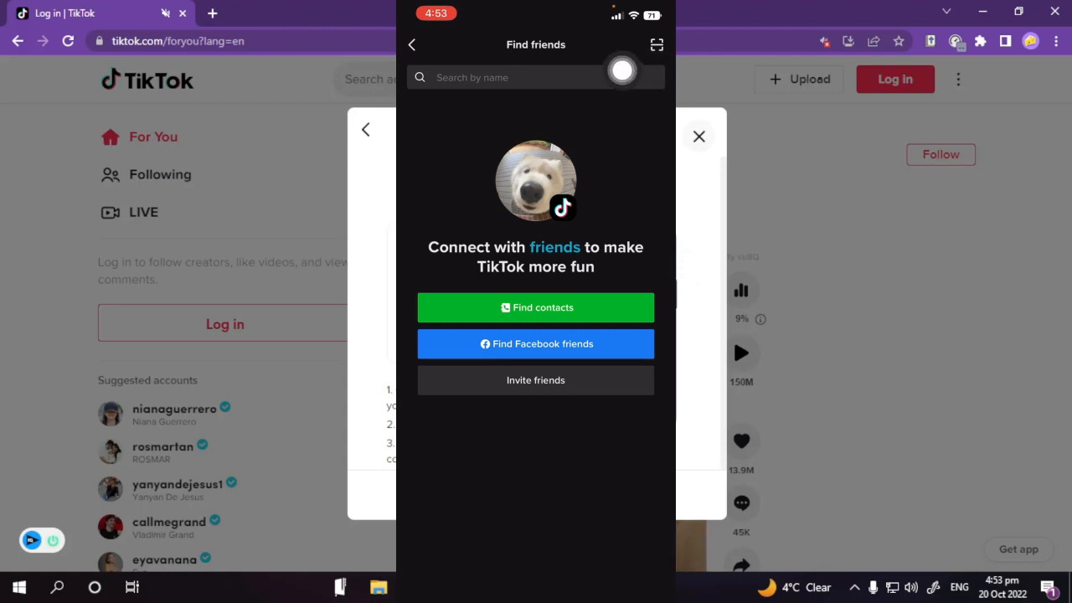
{"action": "mouse_move", "coordinate": [650, 171]}
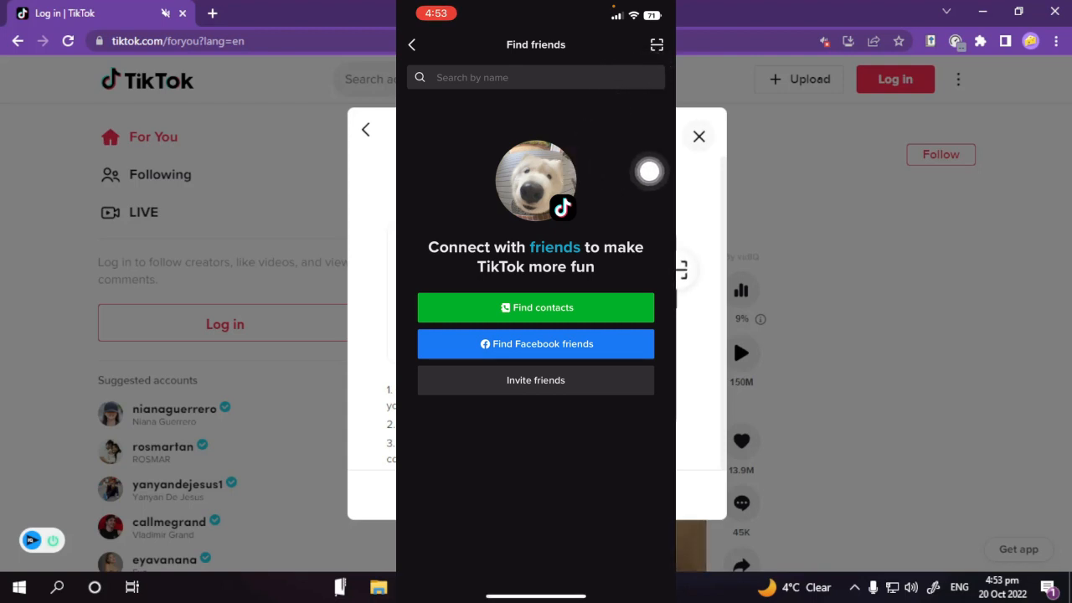